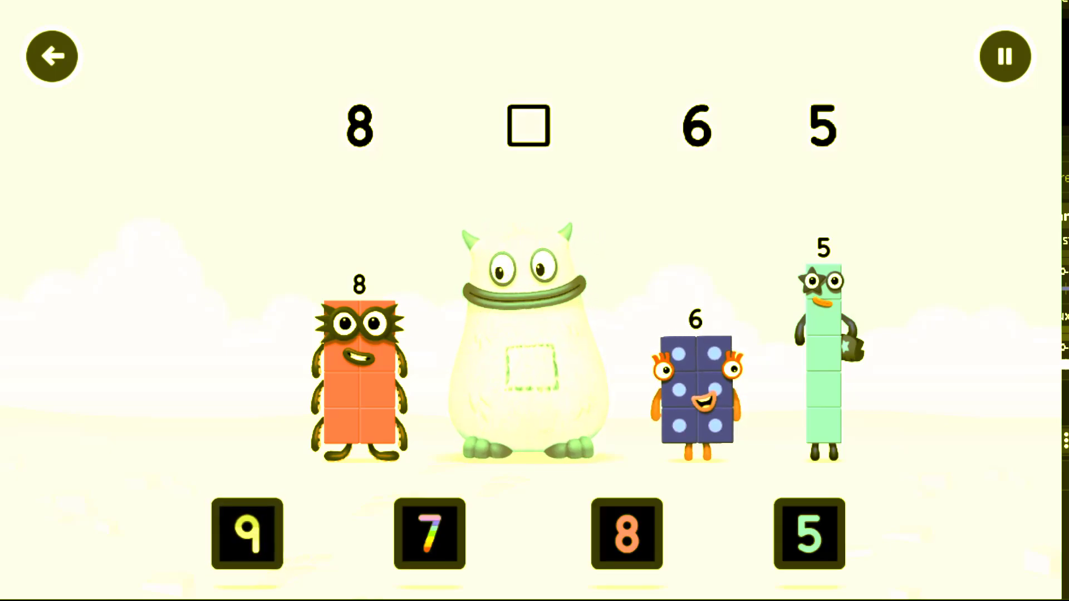
- Place the 7 tile in the empty box between 8 and 6
{"action": "left_click", "coordinate": [430, 534]}
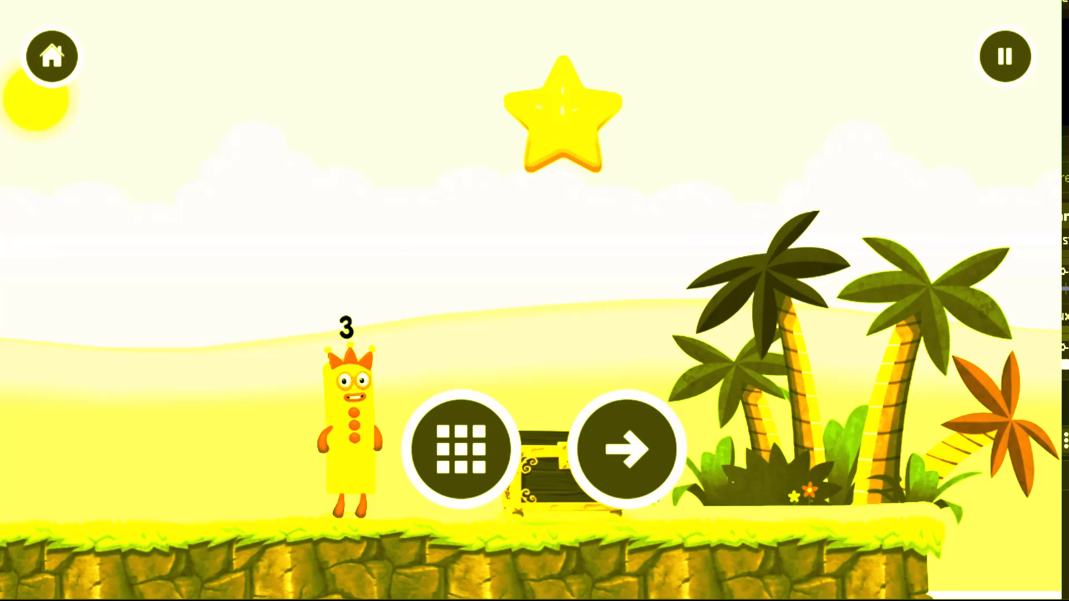
- Return from the level-complete screen to the Number Magic Run home menu
{"action": "left_click", "coordinate": [464, 451]}
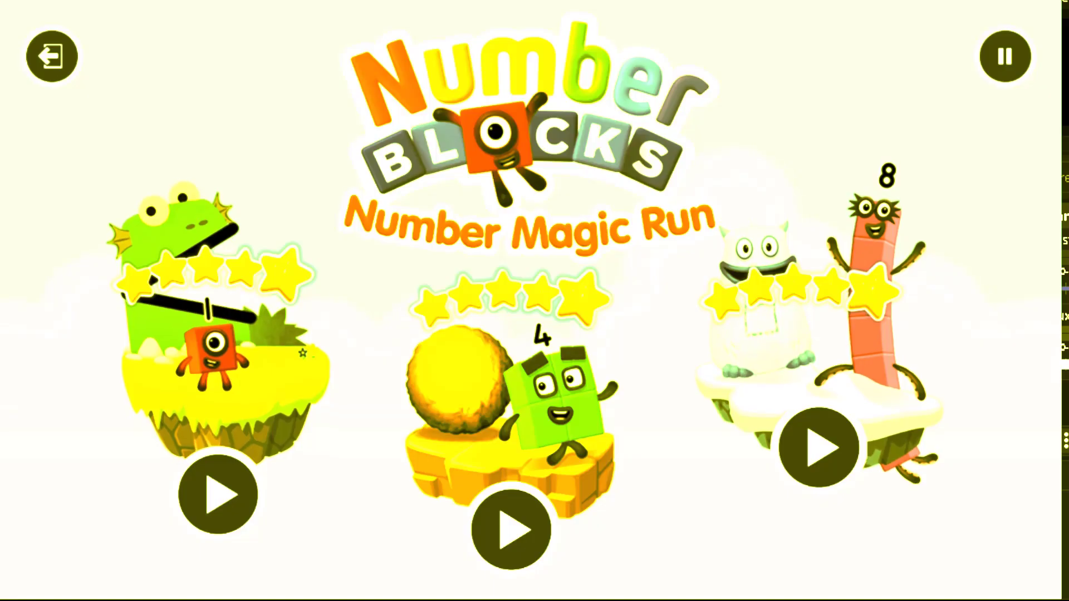